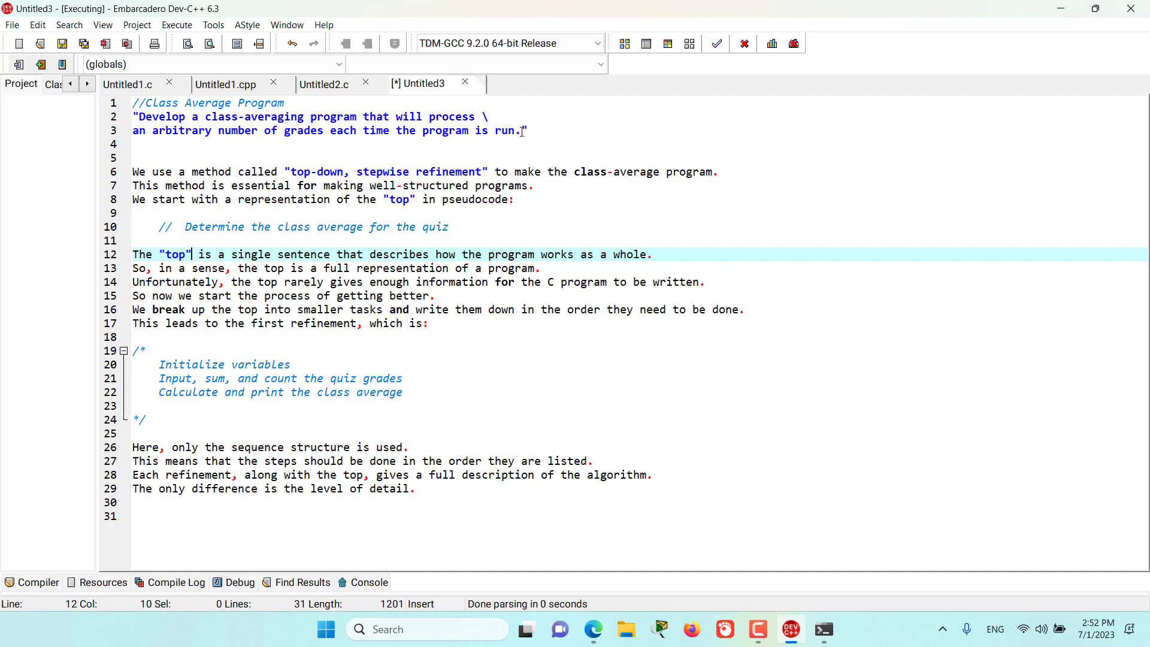
mouse_move(465, 141)
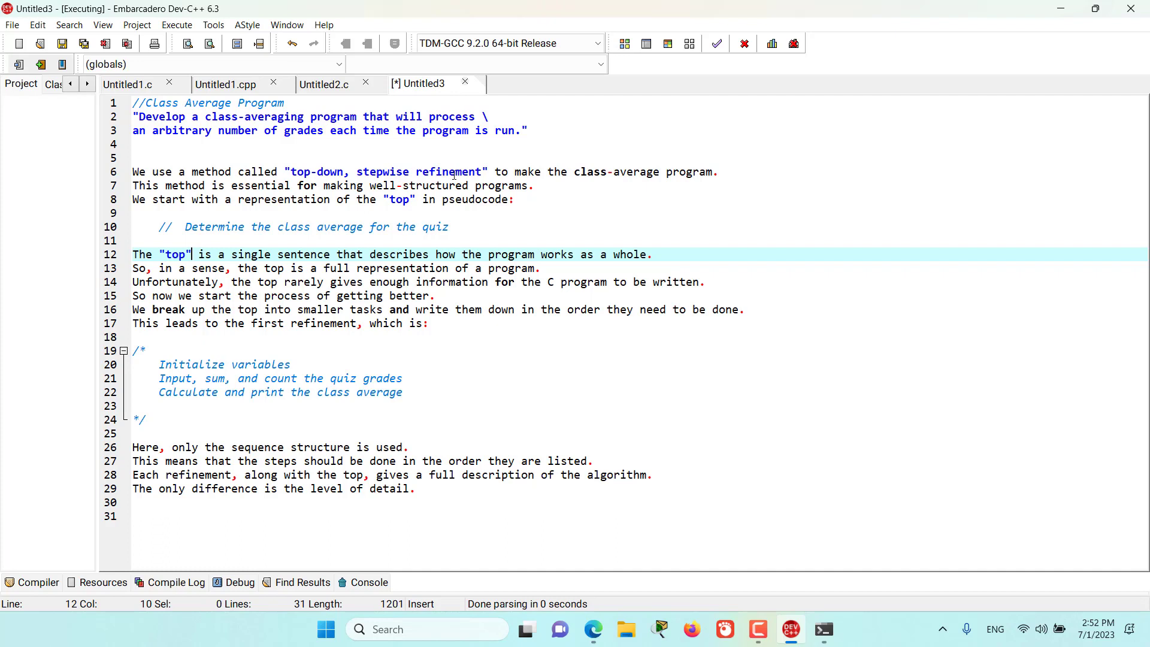
mouse_move(213, 183)
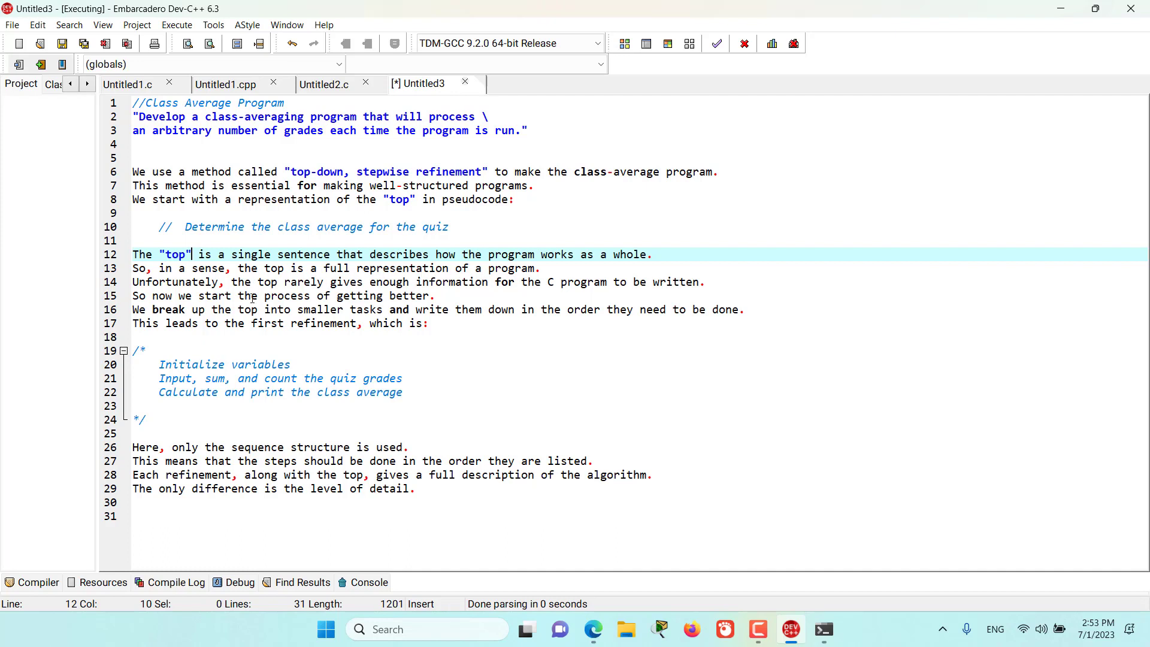
mouse_move(310, 296)
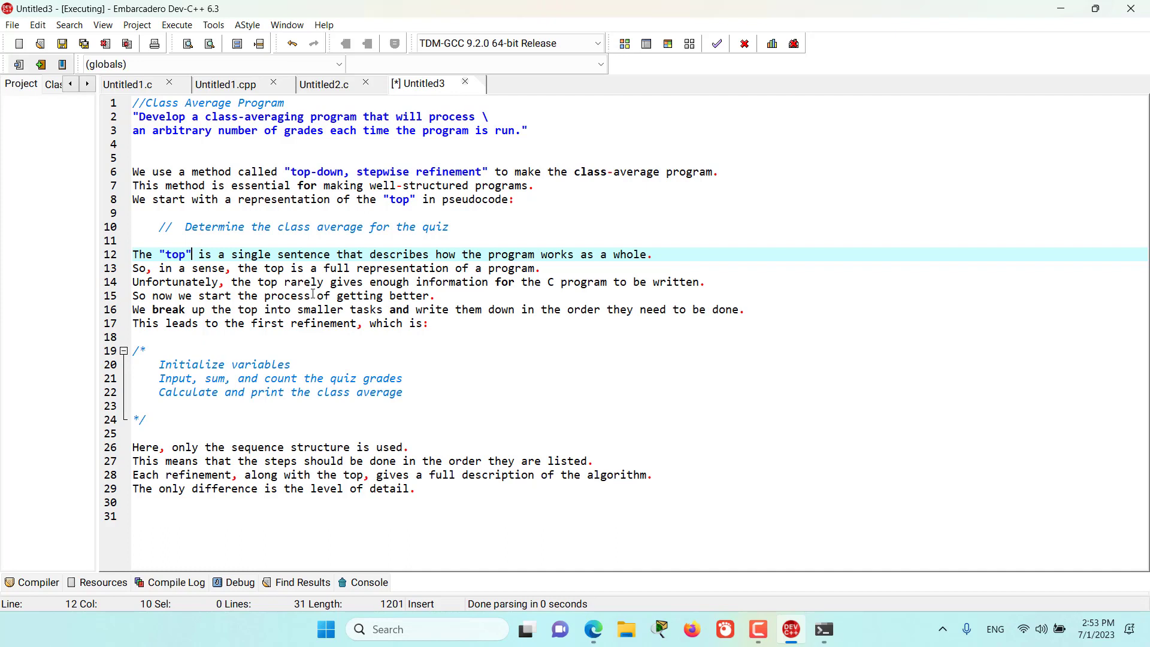
mouse_move(537, 296)
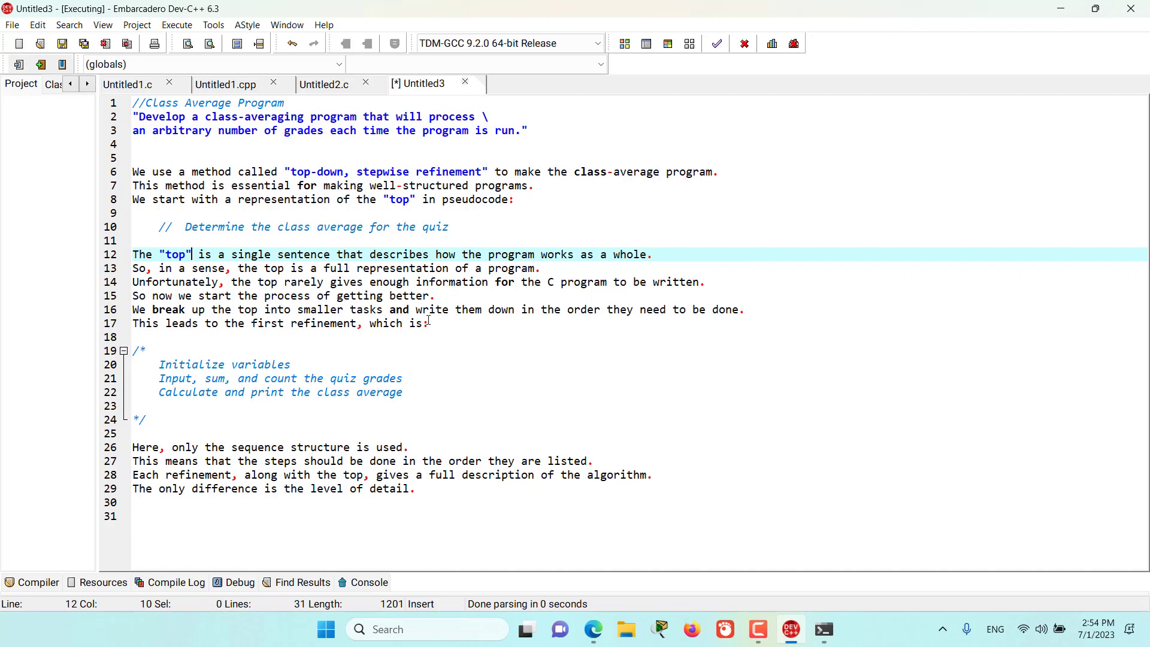
mouse_move(629, 319)
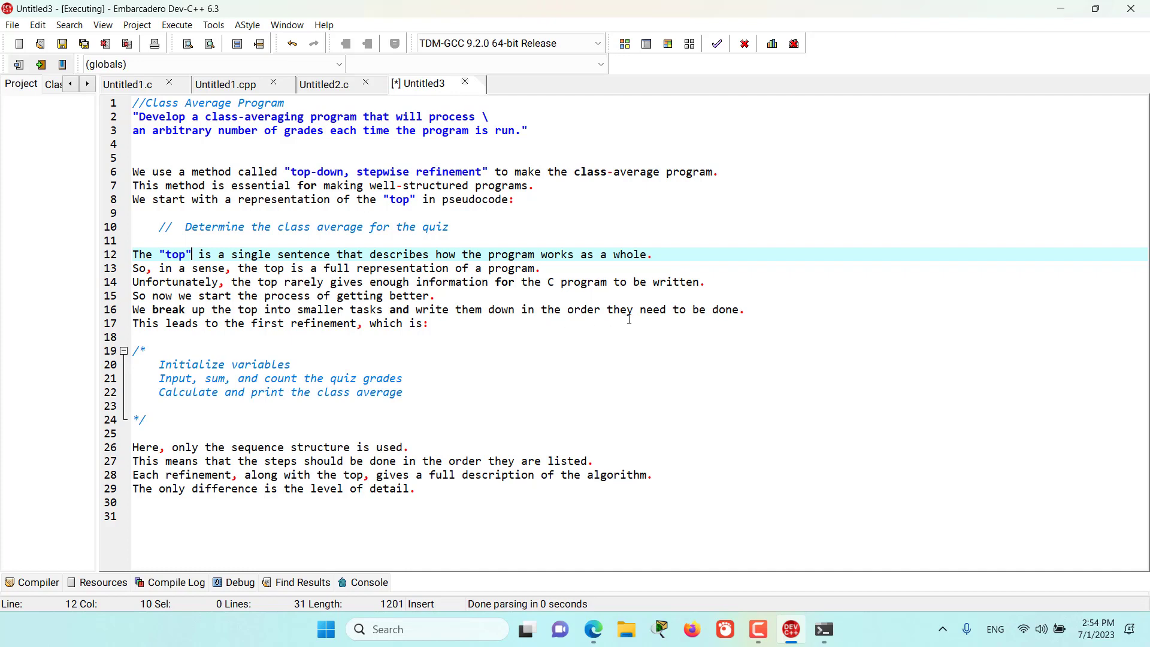
mouse_move(221, 331)
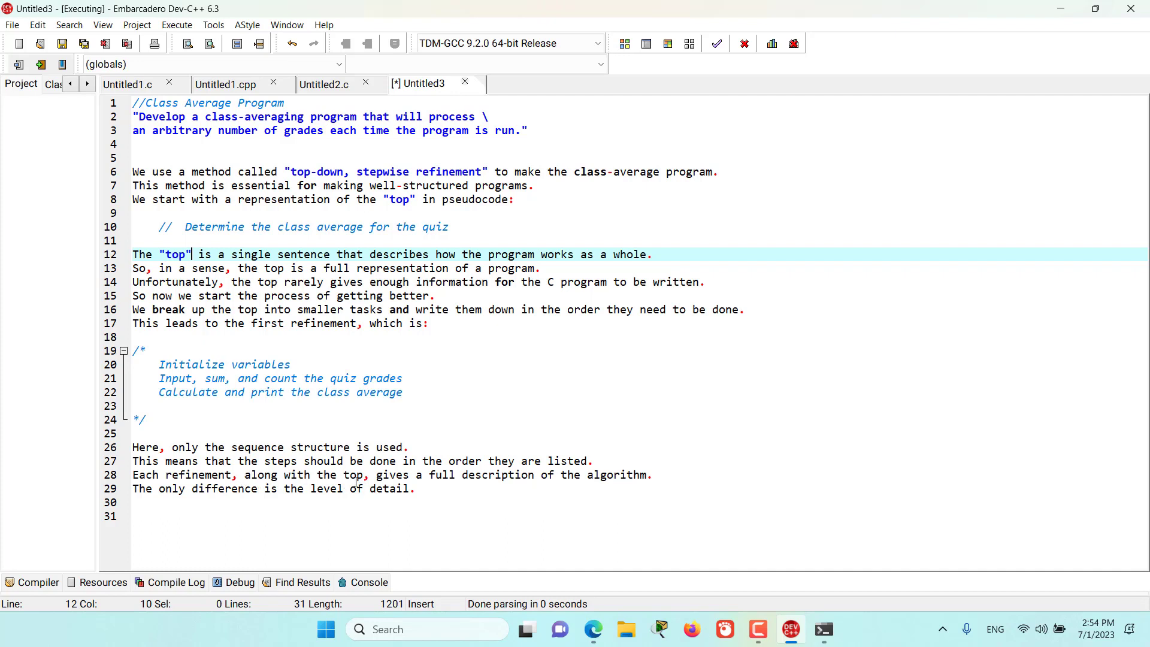
mouse_move(554, 489)
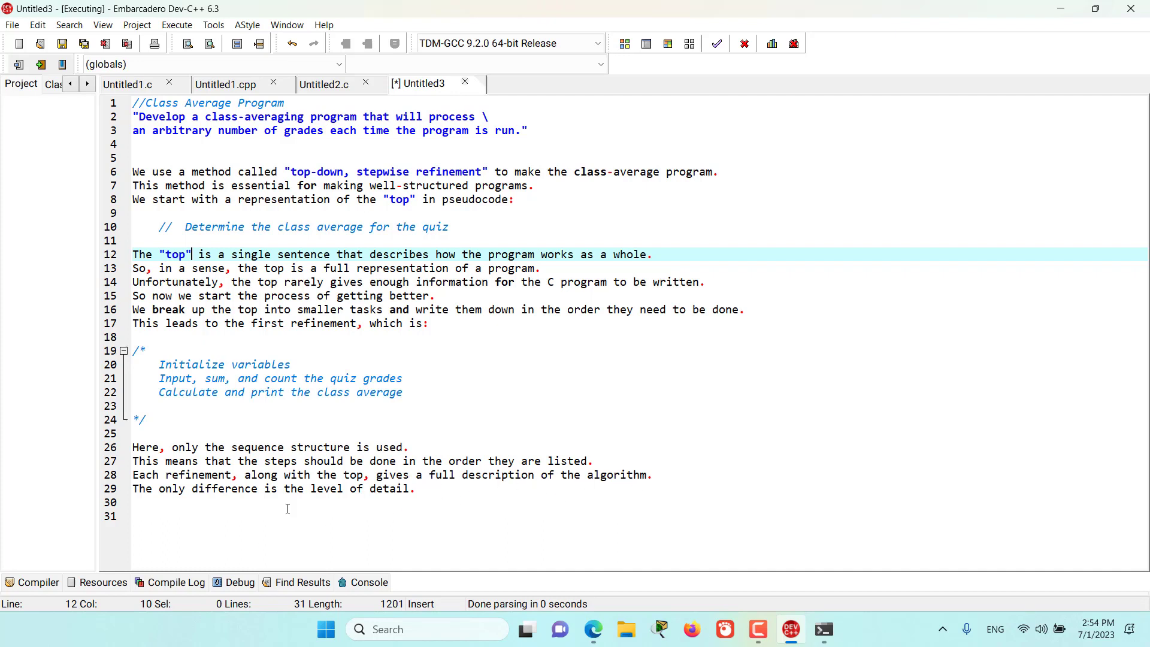
mouse_move(378, 498)
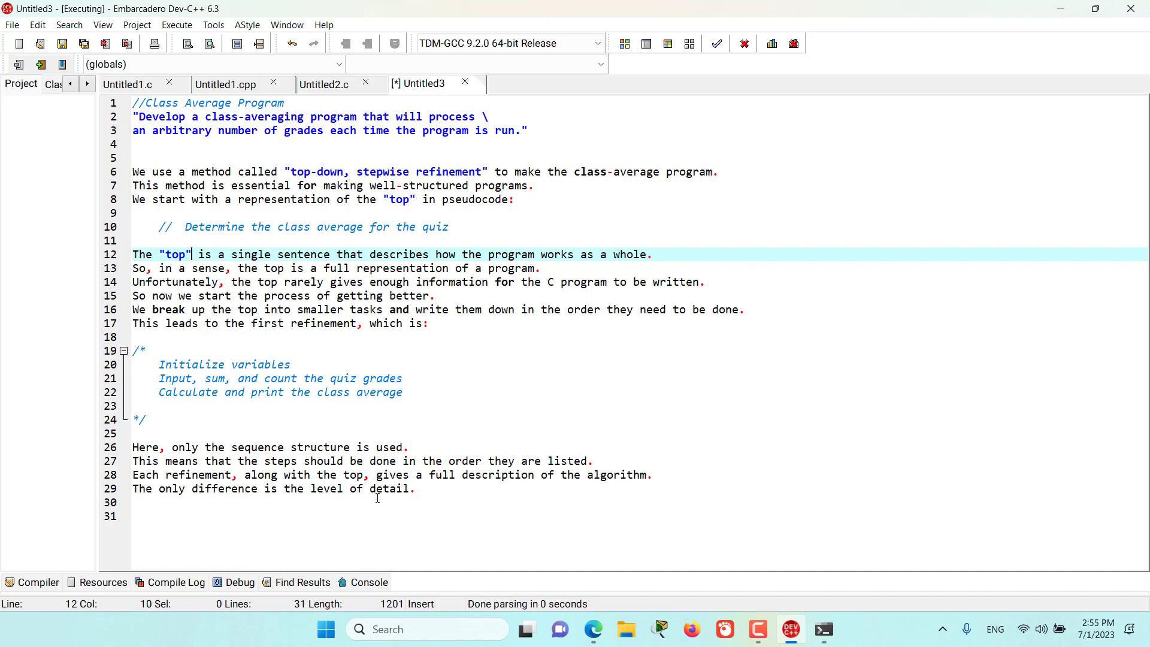
mouse_move(422, 357)
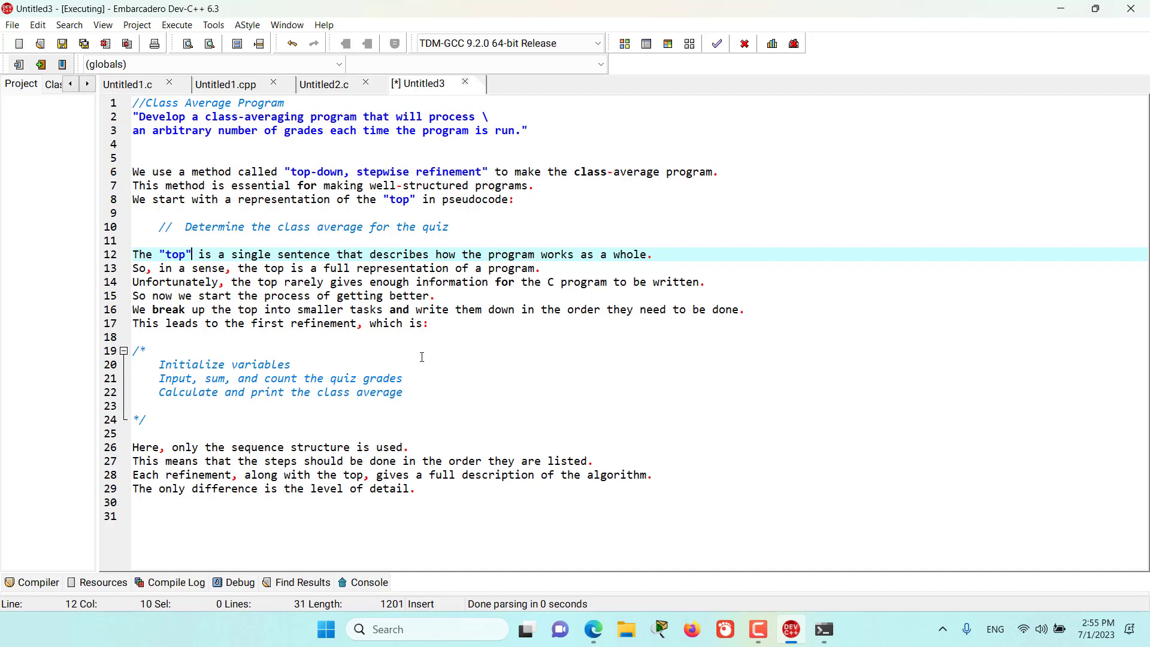
mouse_move(331, 402)
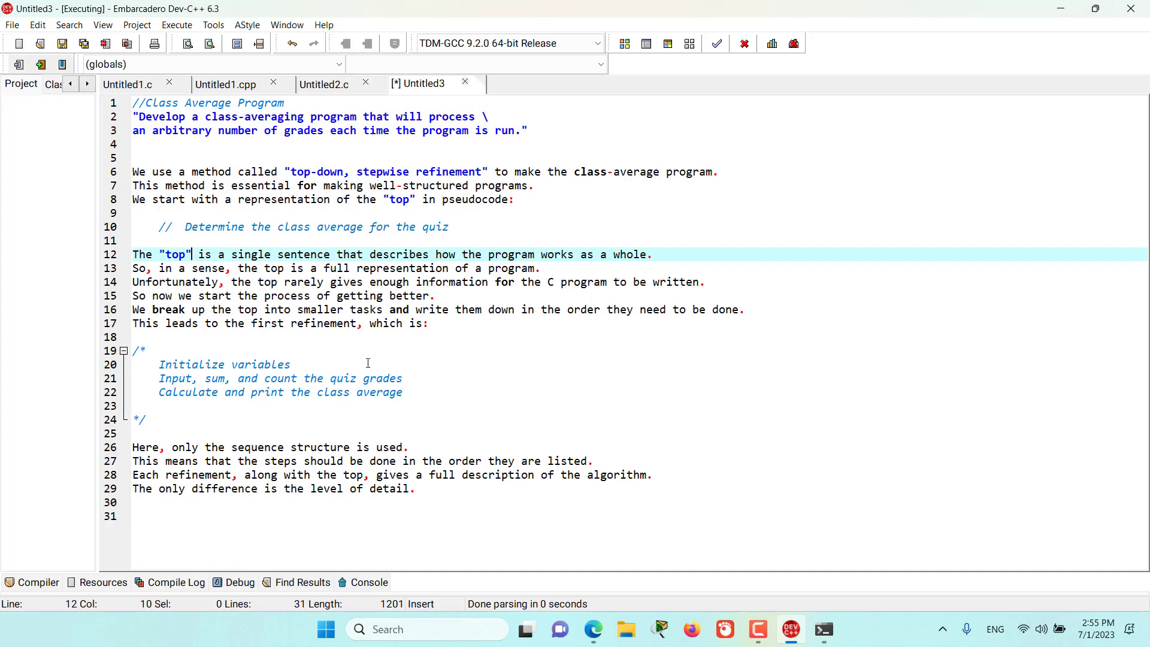
mouse_move(372, 368)
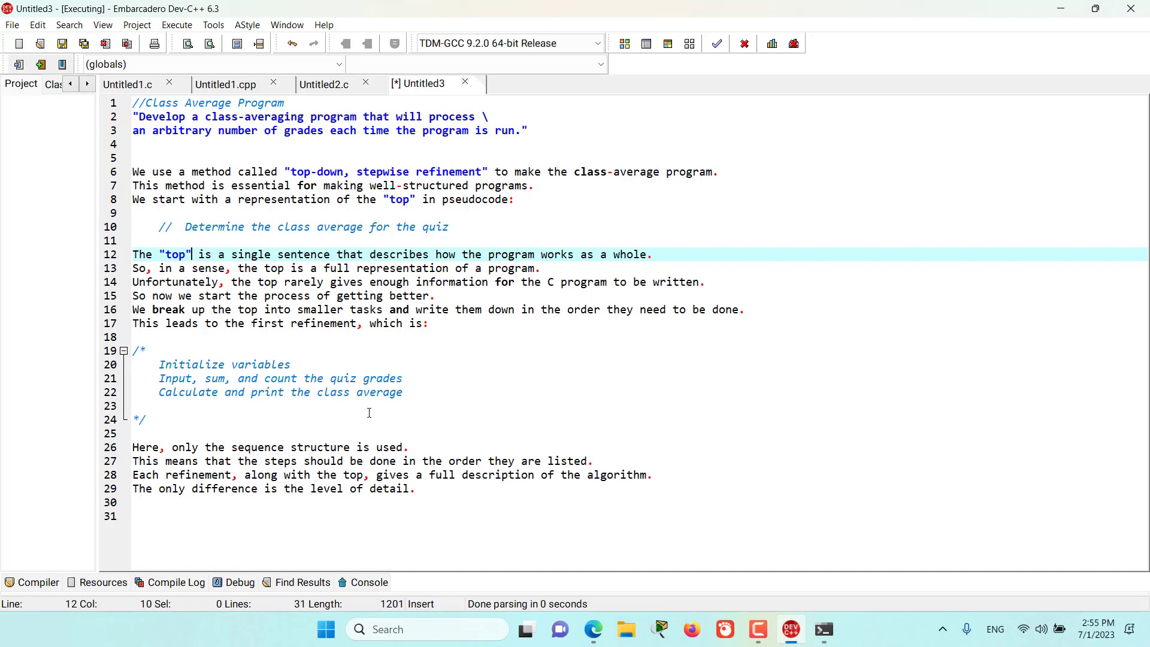
mouse_move(381, 365)
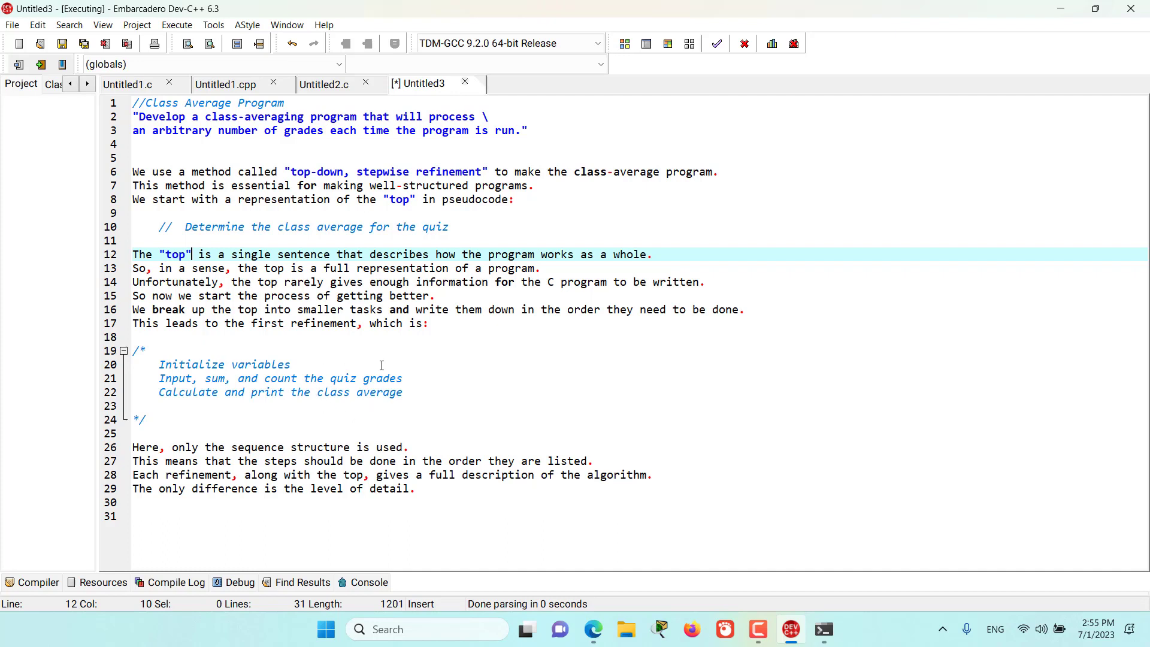
mouse_move(374, 420)
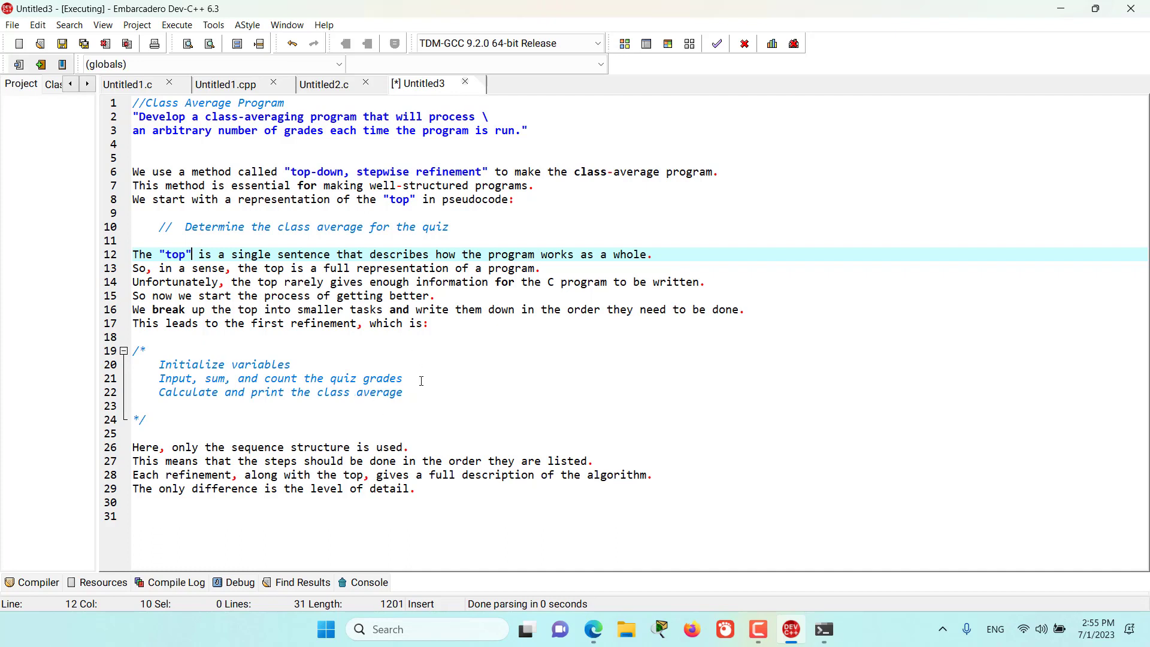
mouse_move(490, 390)
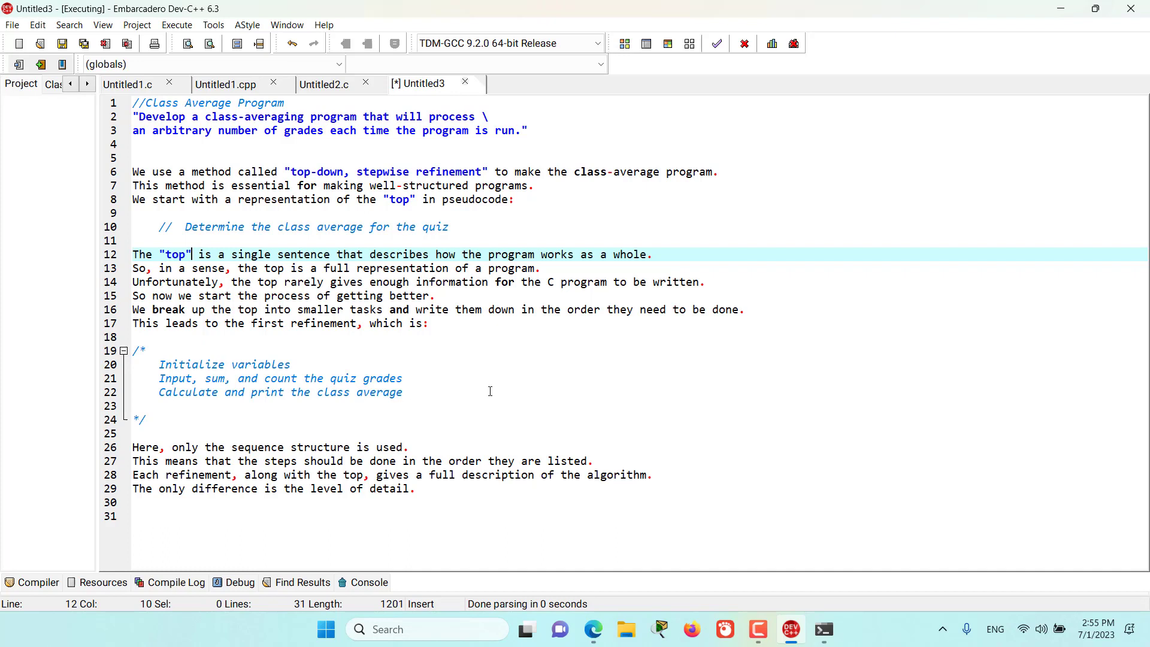